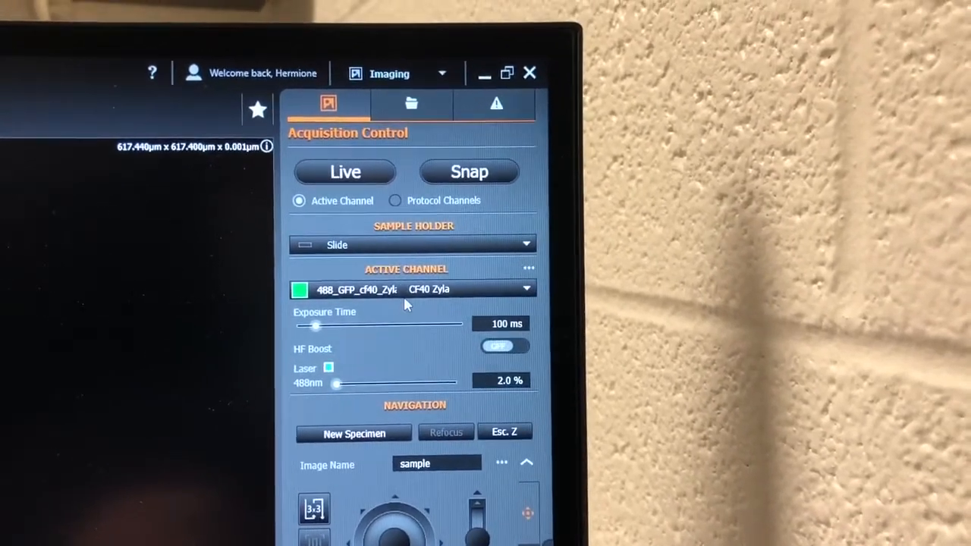
- Filter the Active Channel list by TL Eyes imaging mode, leaving only Transmitted Light Eyes
{"action": "left_click", "coordinate": [518, 289]}
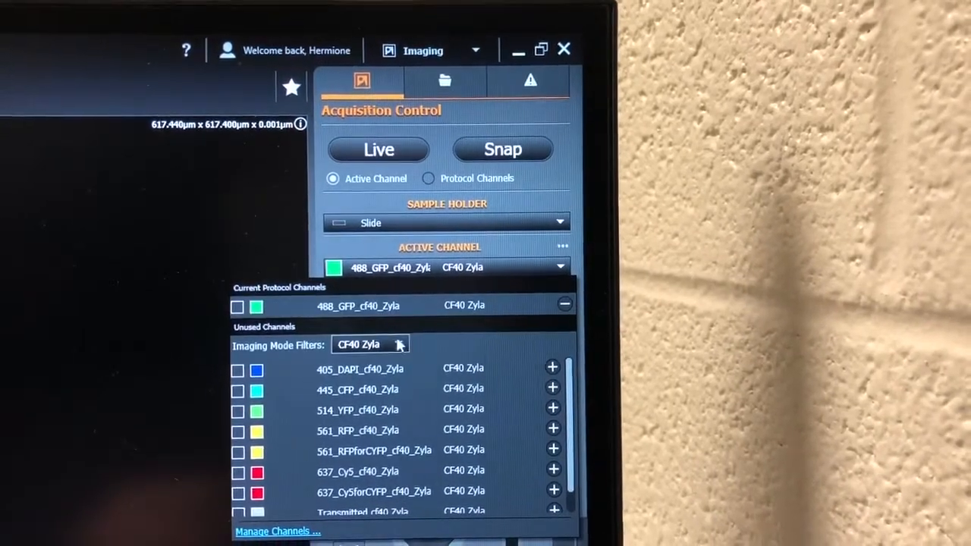
{"action": "left_click", "coordinate": [399, 344]}
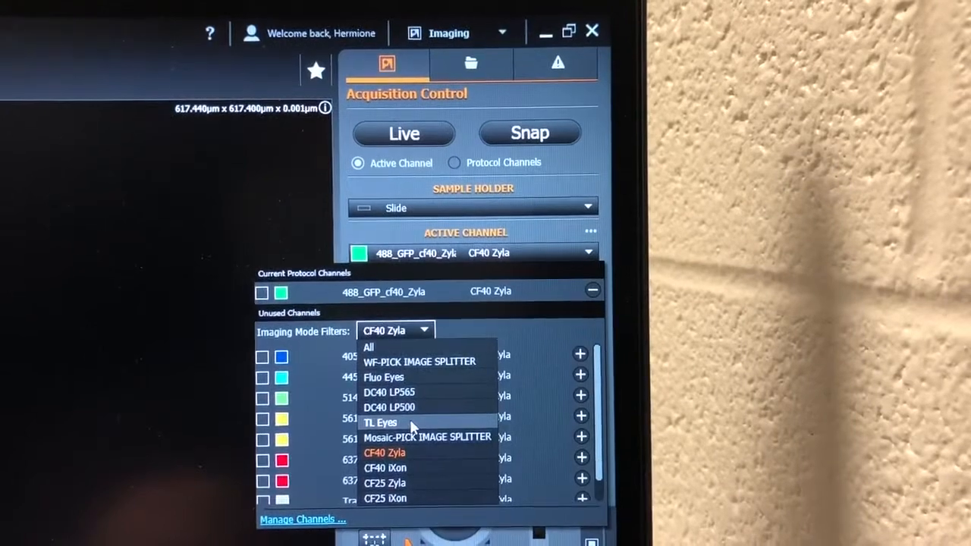
{"action": "left_click", "coordinate": [380, 422]}
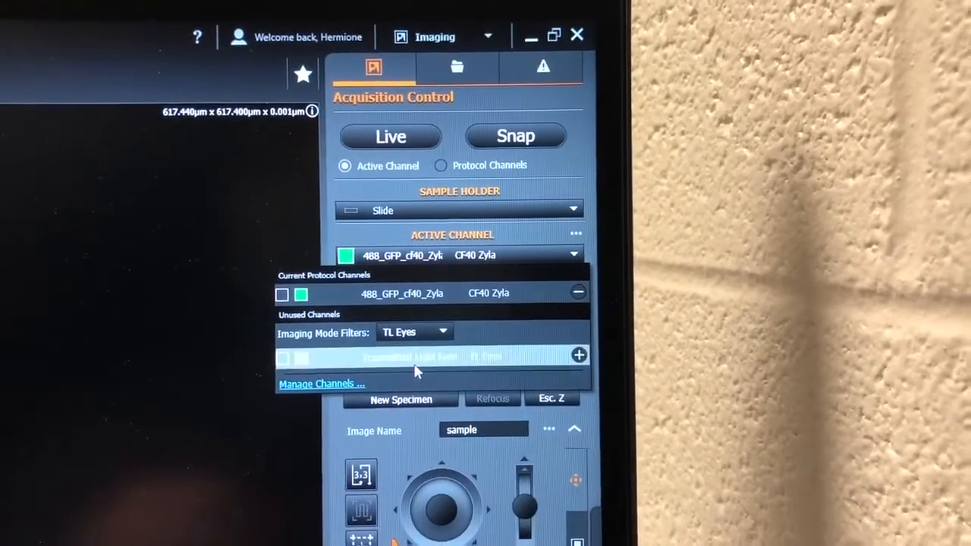